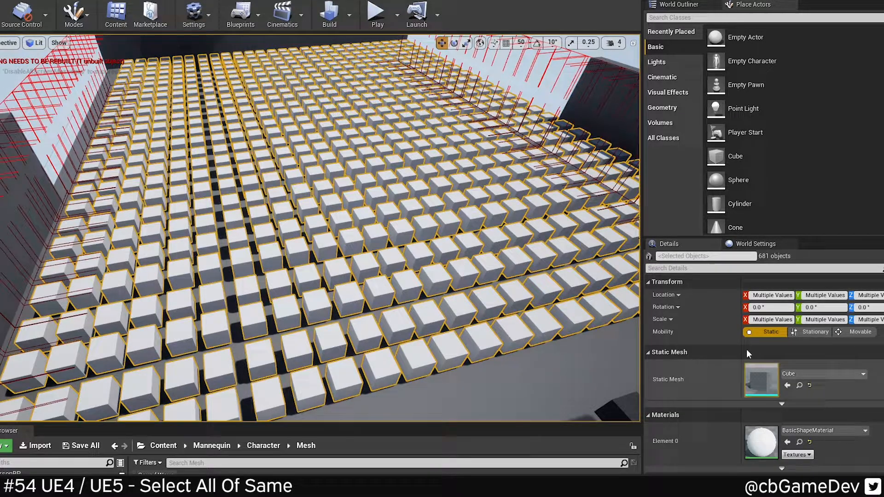
- Filter the Details panel to 'col' and toggle Generate Overlap Events for all selected cubes
text(collision)
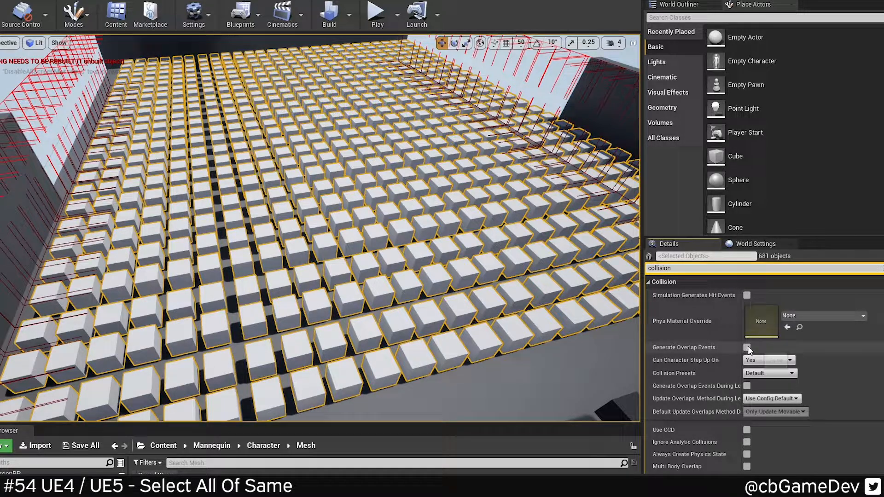
click(747, 348)
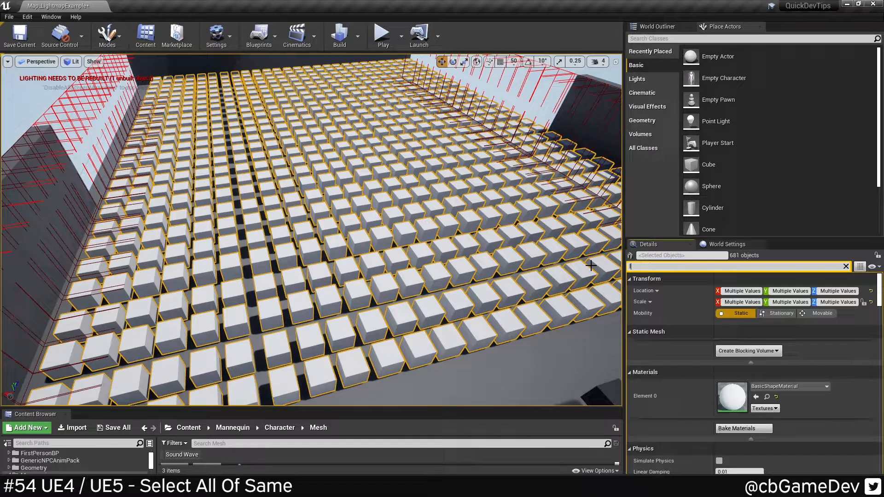
- Filter the Details panel to 'light' and scroll through the Lighting and Lightmass settings
text(light)
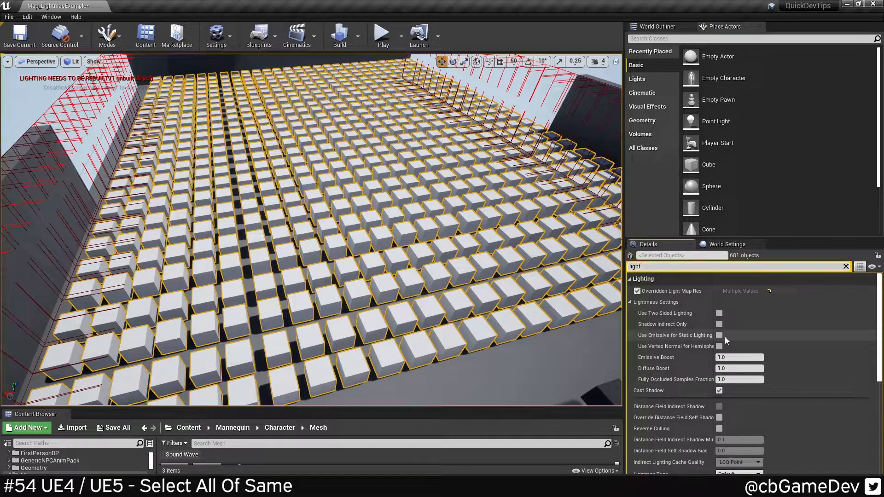
scroll(down, 3)
text(colli)
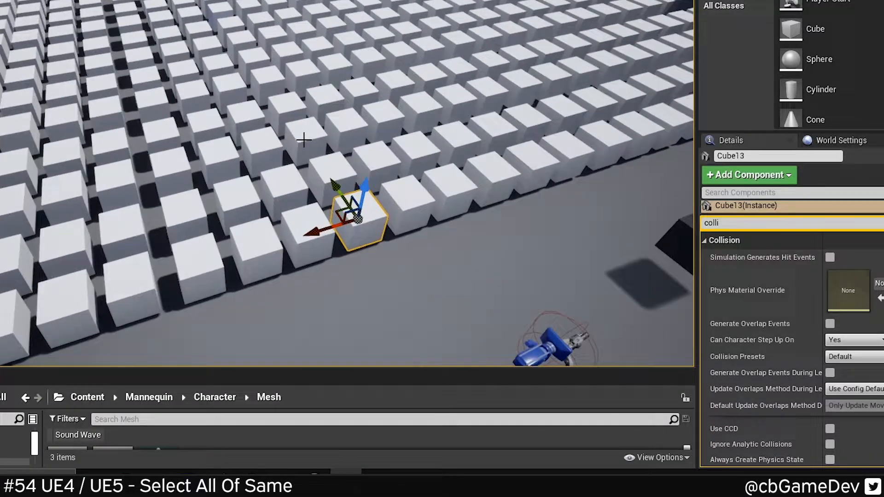
- Open the cube's context menu and browse the Select options for related actors
right_click(356, 214)
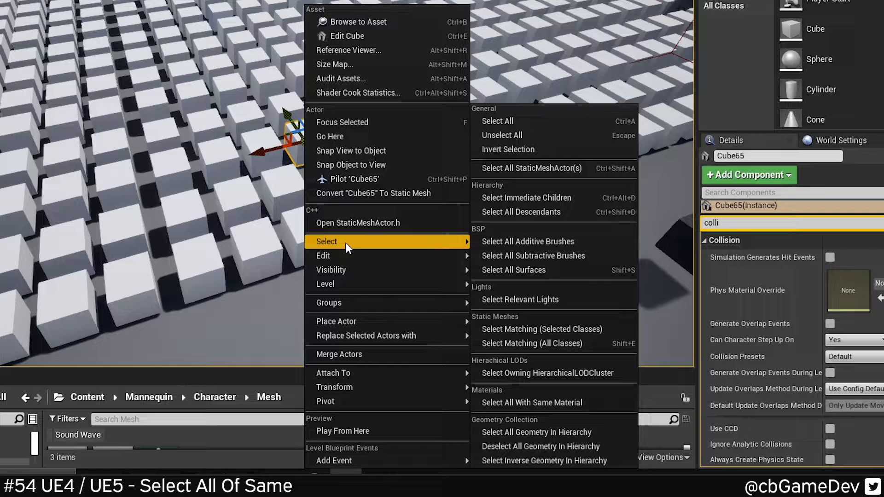
mouse_move(536, 432)
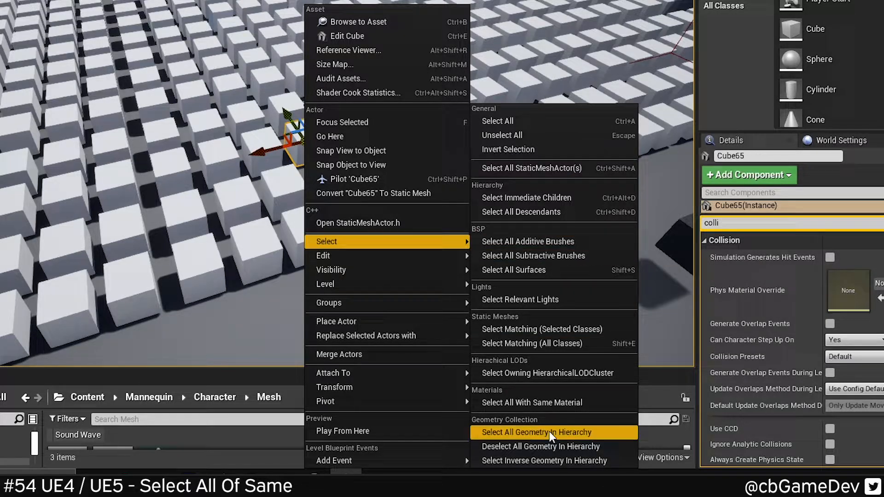
mouse_move(543, 329)
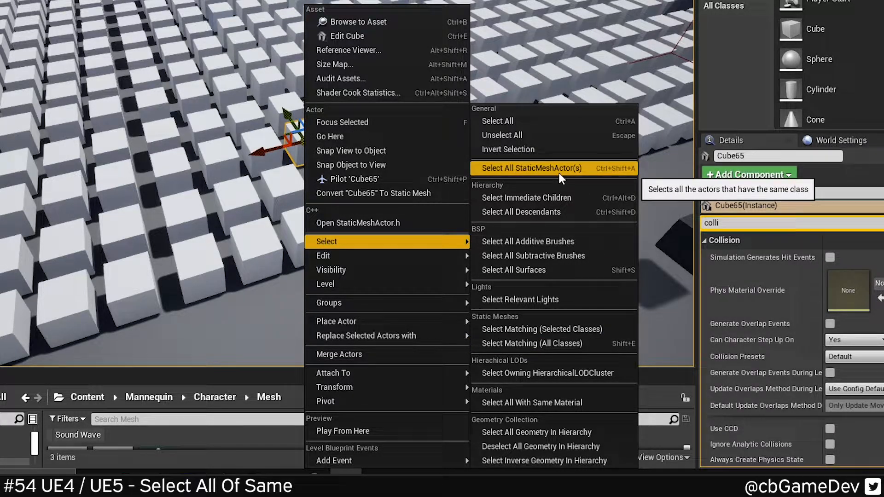
mouse_move(542, 330)
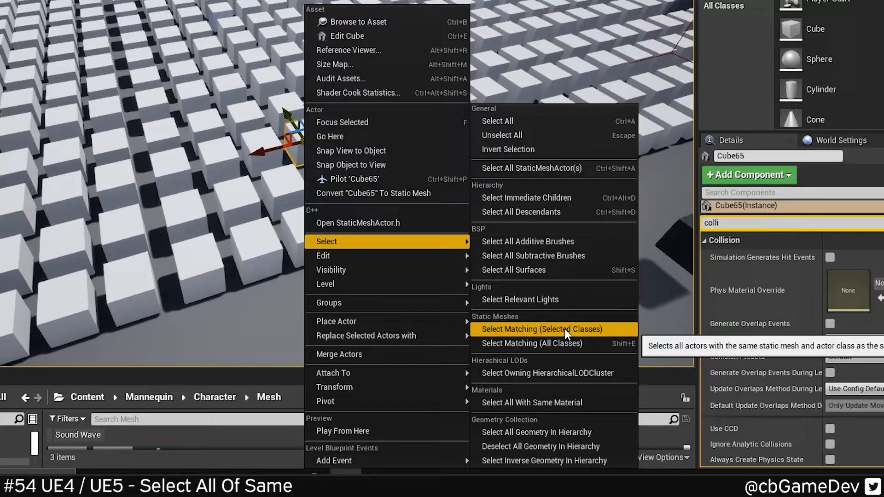
mouse_move(528, 149)
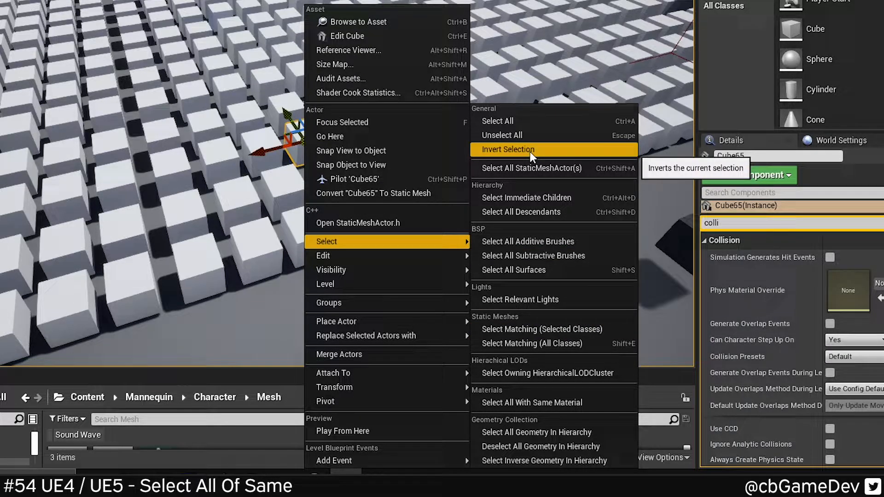
click(507, 149)
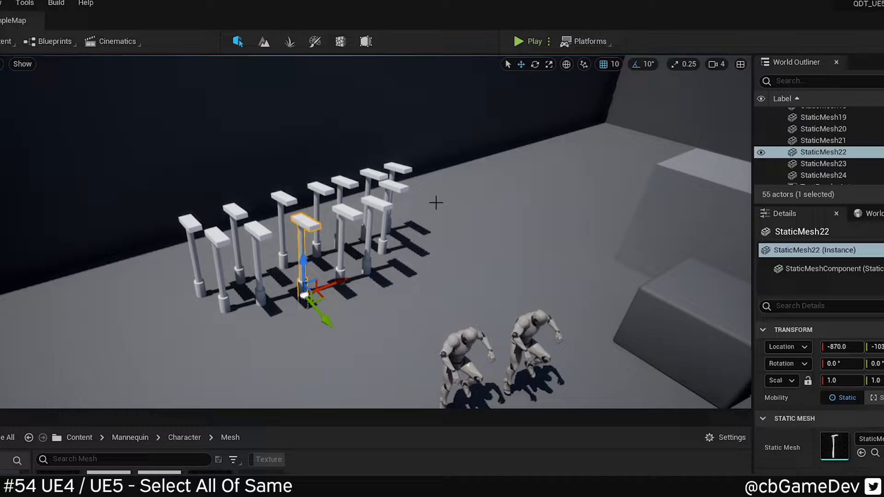